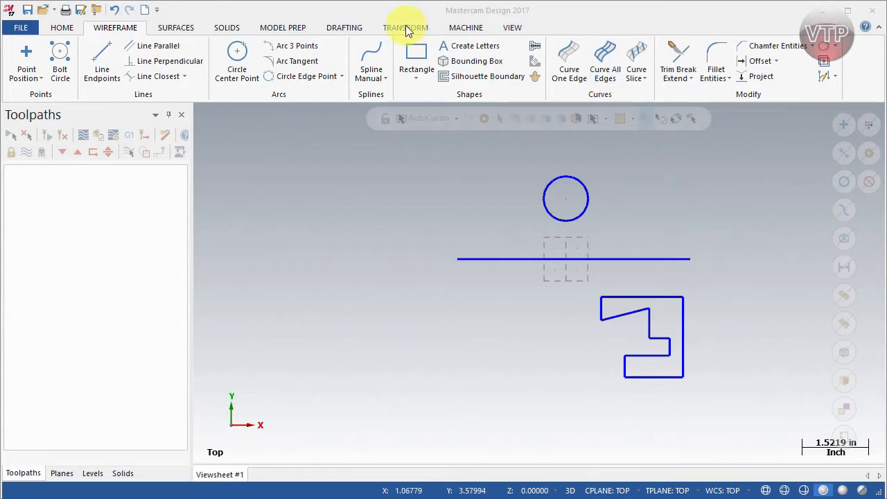
# - Start a Transform Mirror on the circle and confirm the selection
pyautogui.click(405, 28)
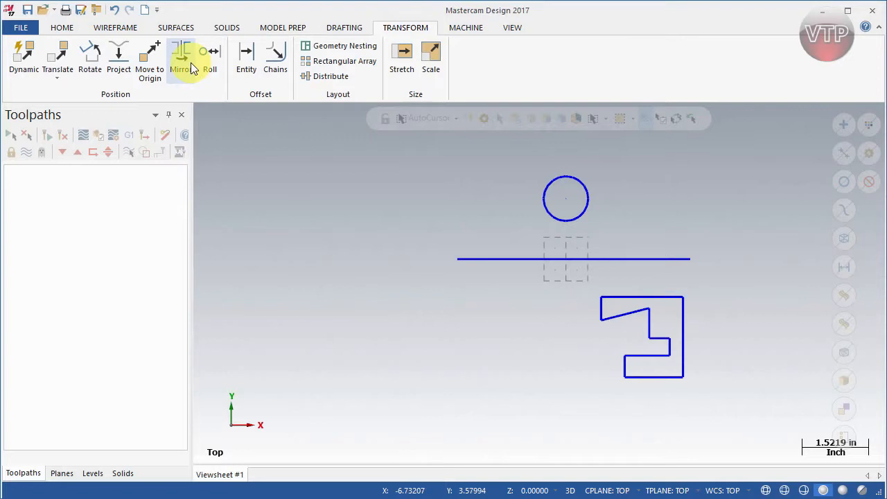
pyautogui.click(182, 58)
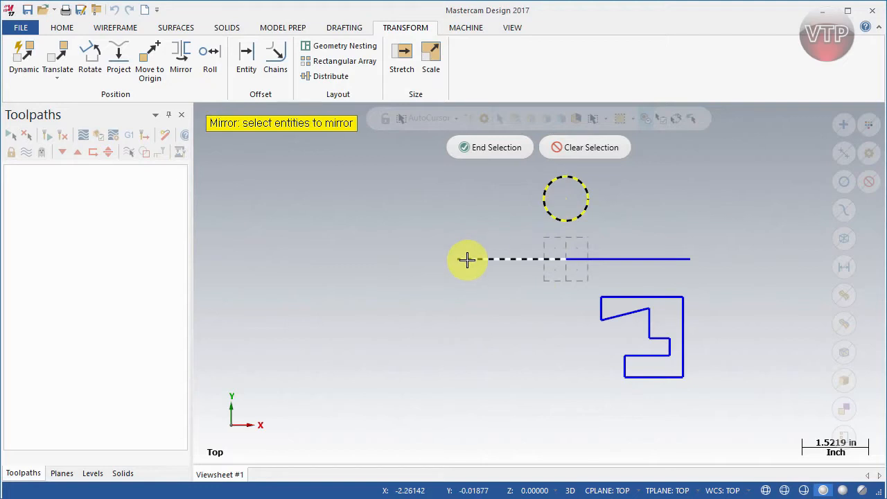
pyautogui.click(490, 147)
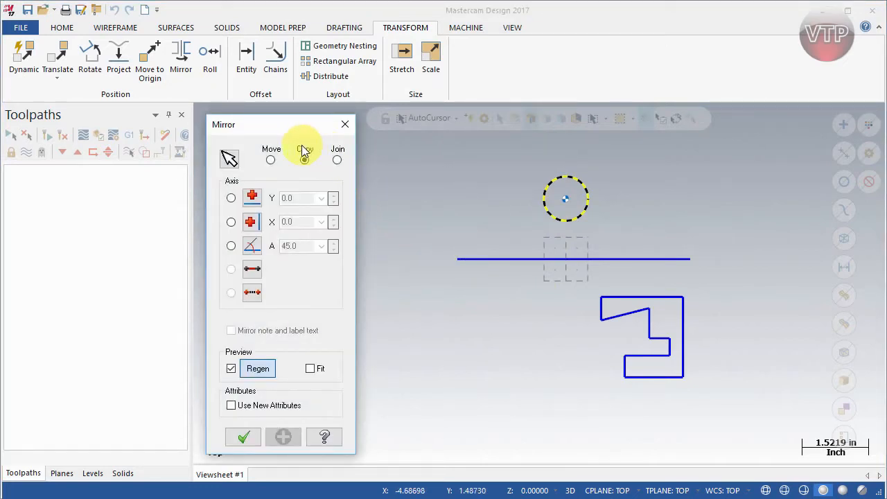
# - Mirror the circle as a copy about a horizontal axis at Y 0.0, picked on the line
pyautogui.click(303, 160)
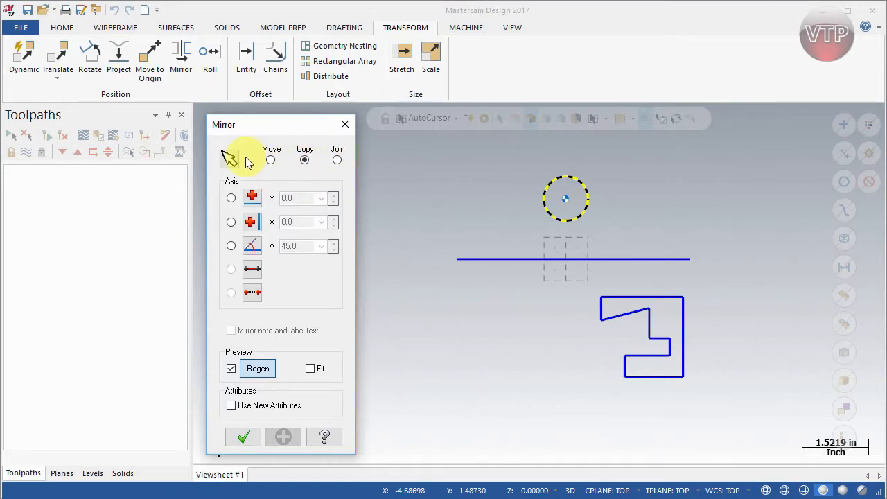
pyautogui.moveTo(230, 159)
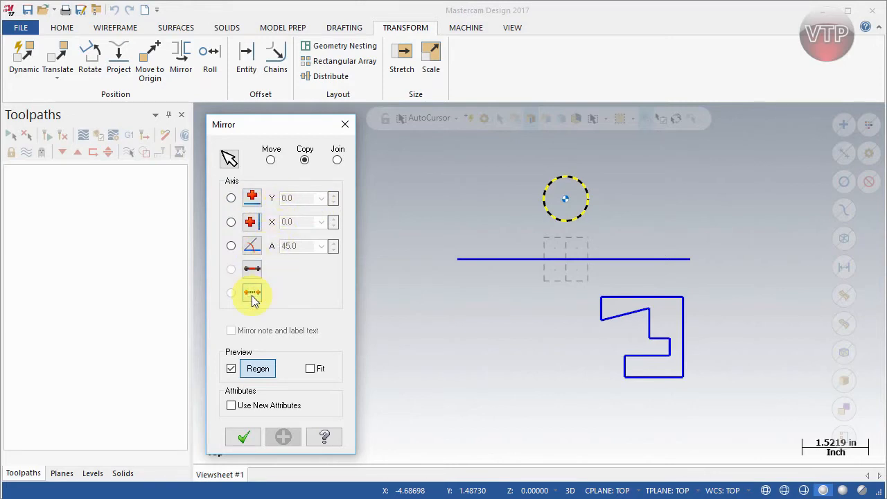
pyautogui.moveTo(253, 291)
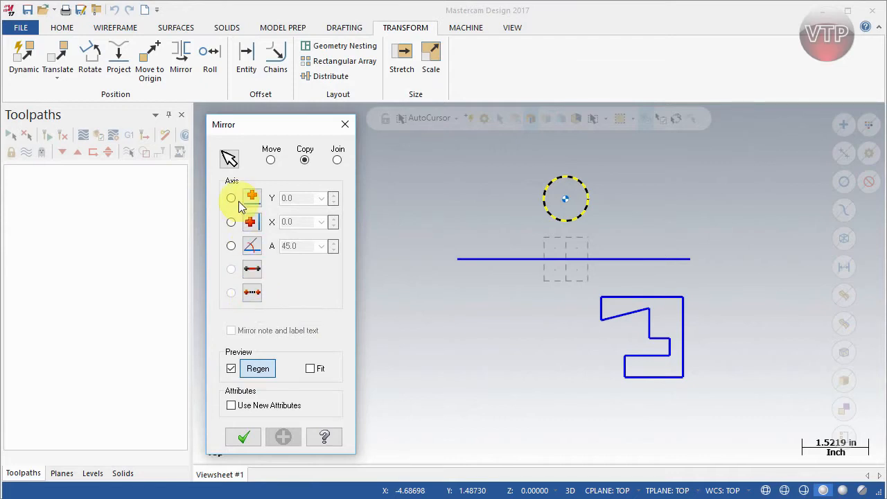
pyautogui.click(230, 198)
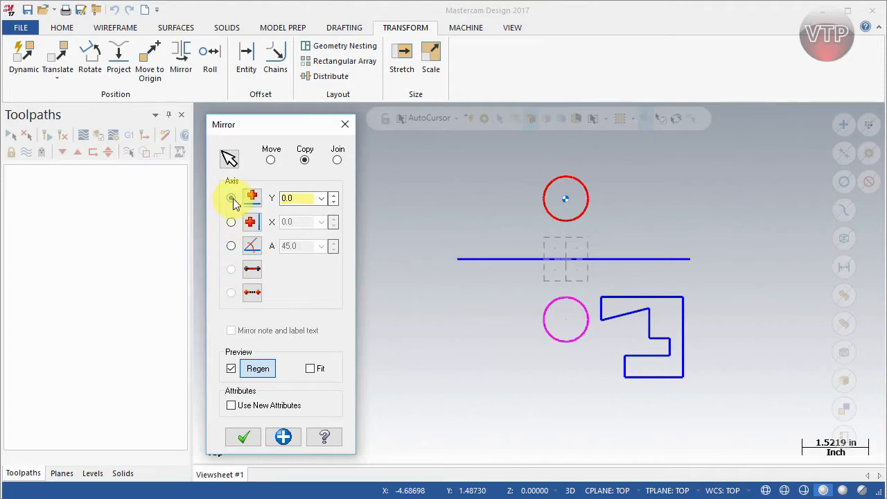
pyautogui.click(230, 198)
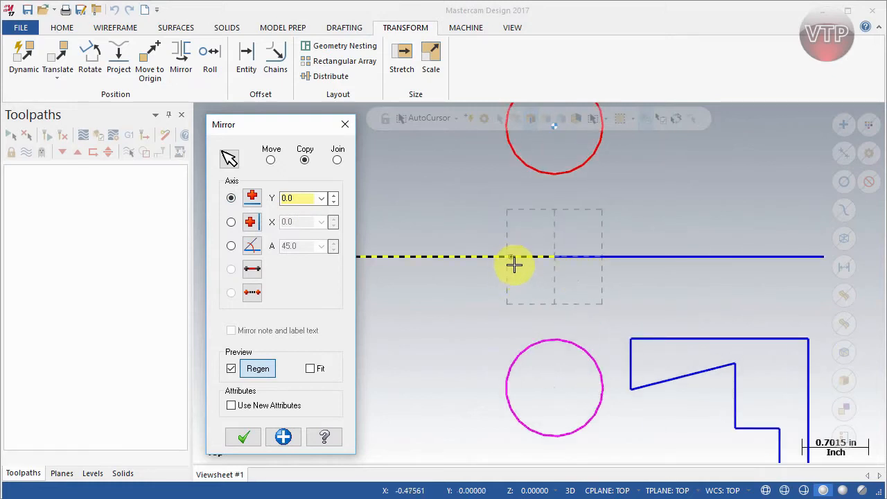
pyautogui.moveTo(580, 270)
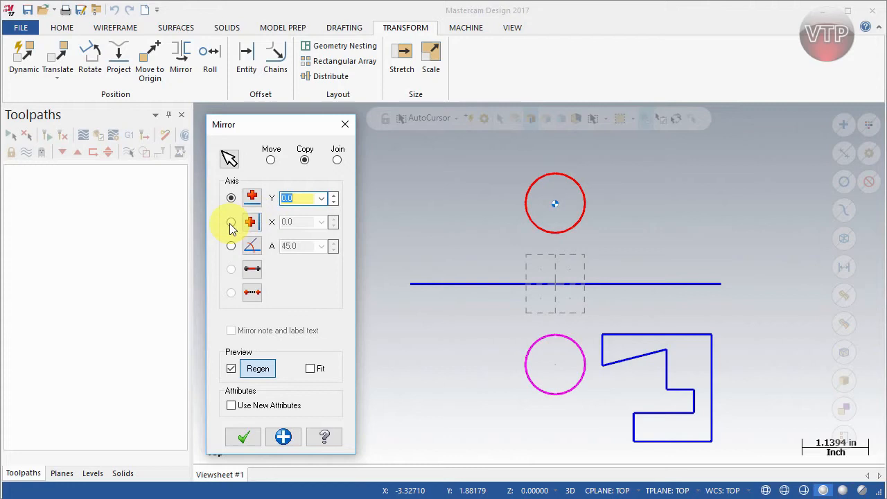
# - Switch to a vertical mirror axis at X 0.9, picking its position from a point
pyautogui.click(230, 222)
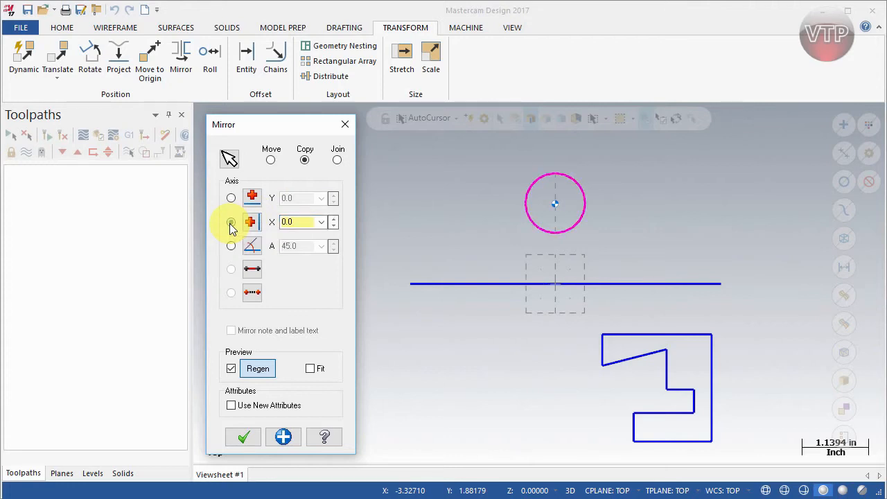
pyautogui.click(230, 222)
pyautogui.write('0.9')
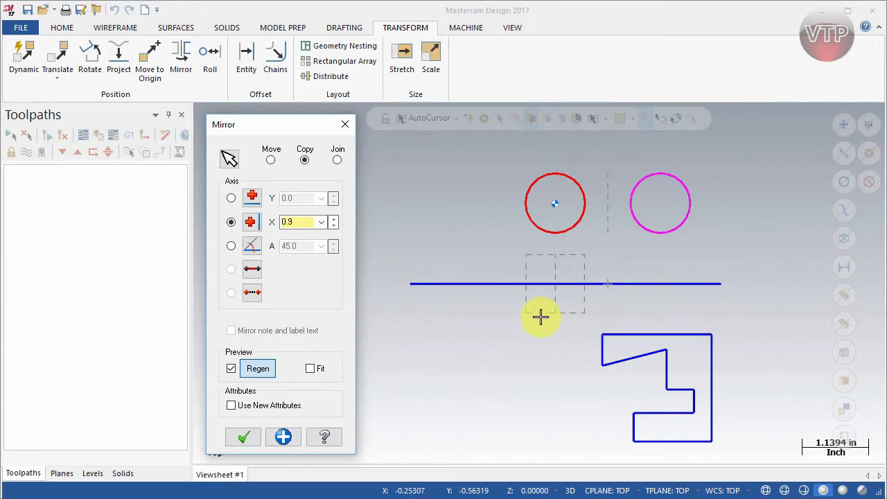
pyautogui.click(554, 203)
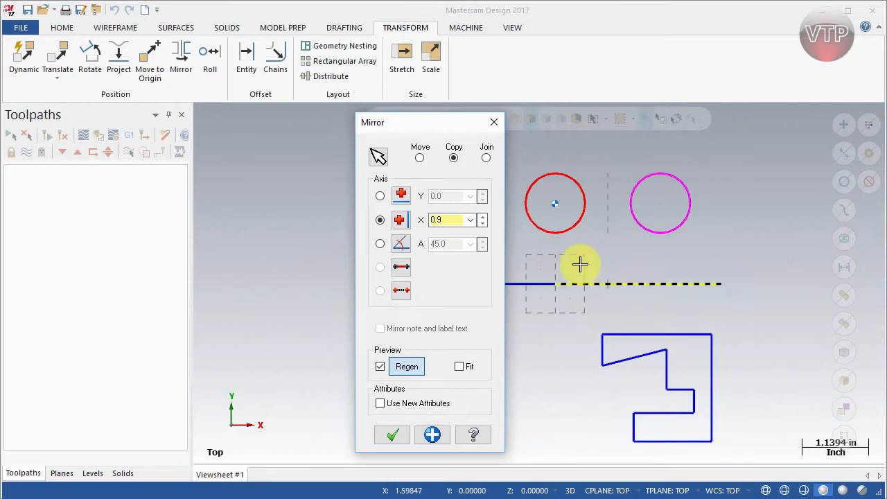
pyautogui.moveTo(611, 286)
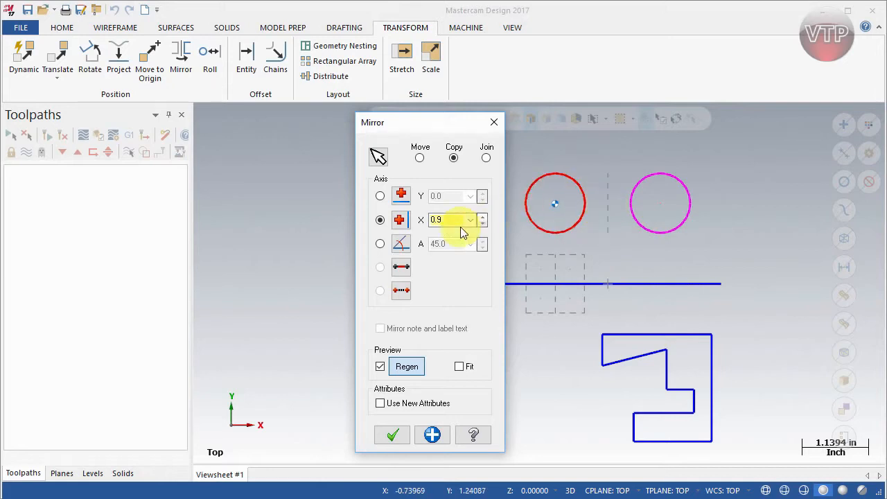
pyautogui.click(449, 219)
pyautogui.write('1')
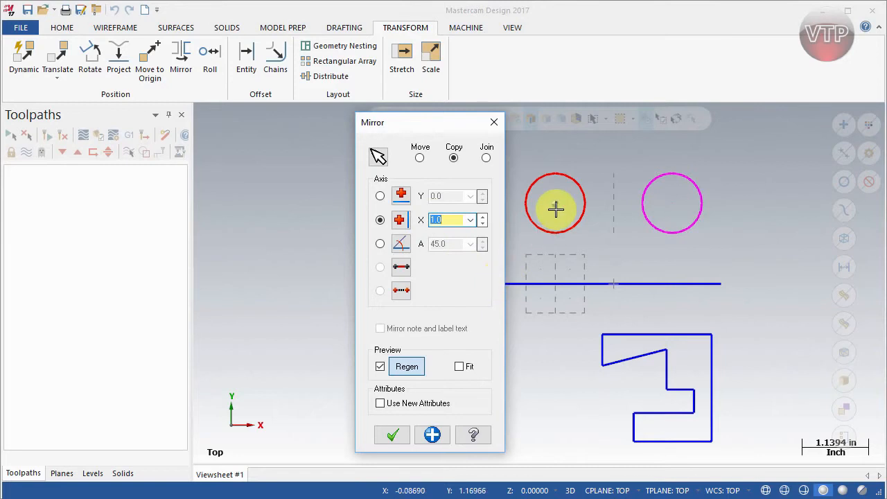
pyautogui.moveTo(619, 201)
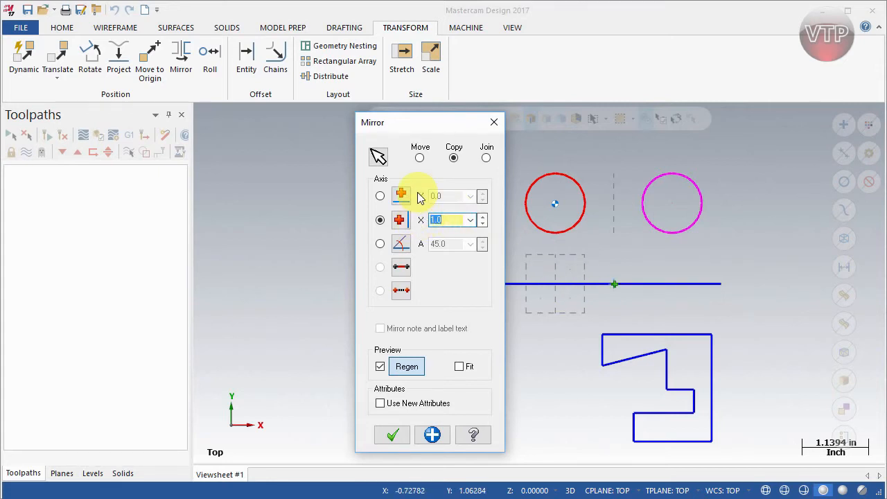
# - Try an angled mirror axis, return to Y 0 and move the Mirror dialog left of the geometry
pyautogui.click(380, 244)
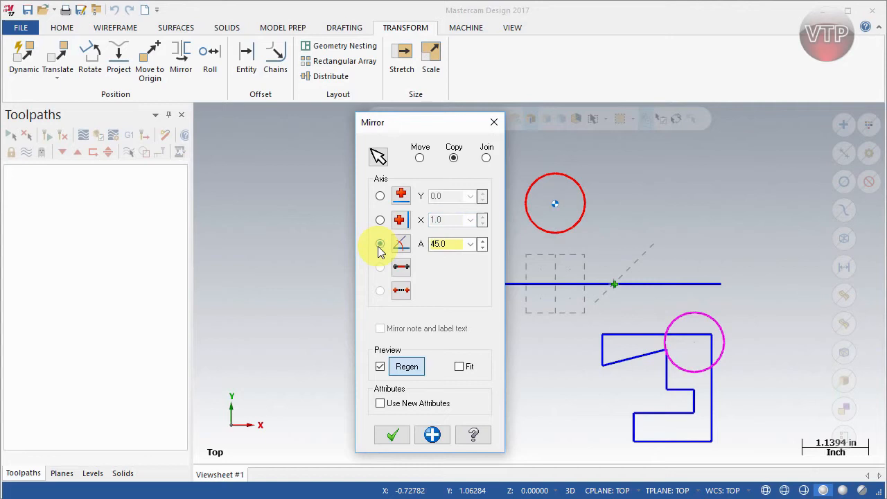
pyautogui.click(380, 244)
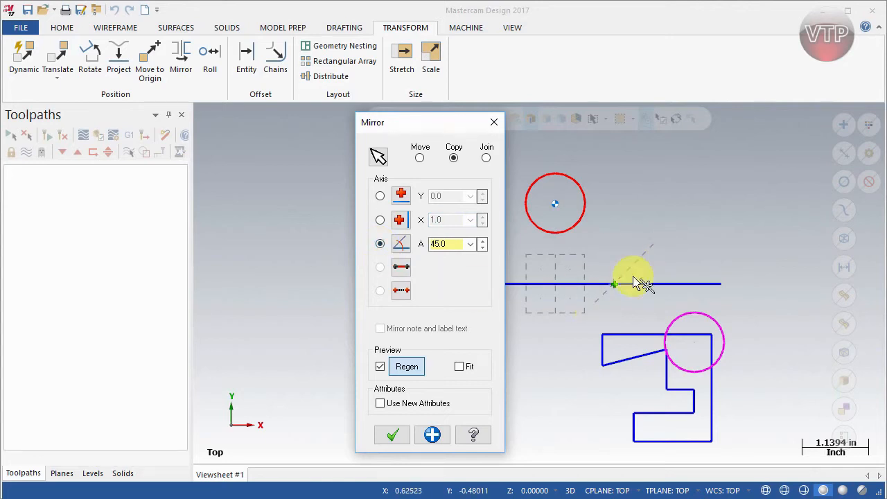
pyautogui.moveTo(744, 348)
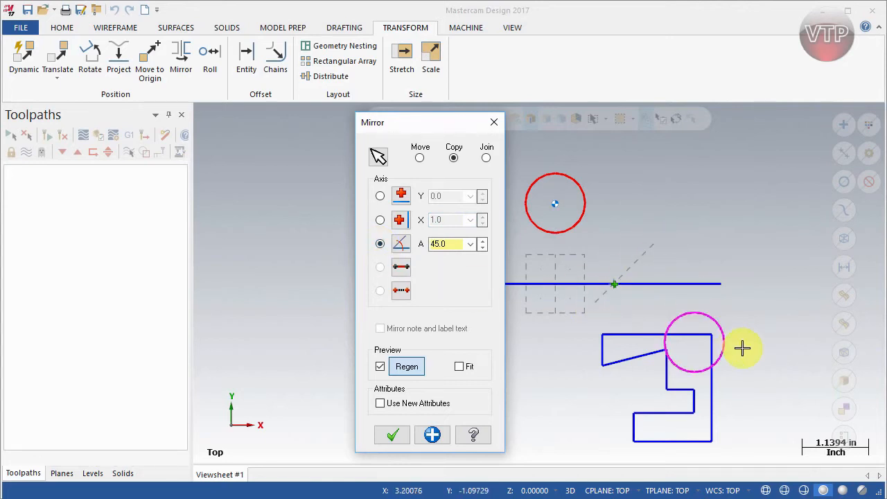
pyautogui.click(483, 240)
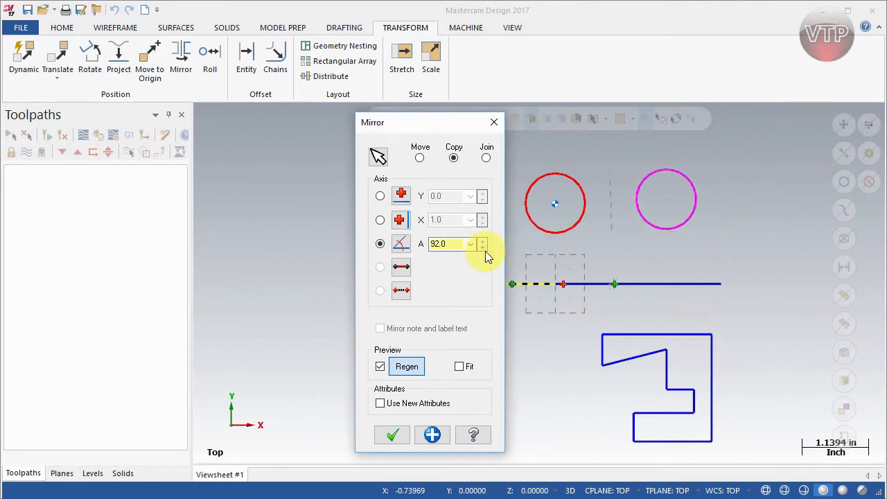
pyautogui.click(401, 219)
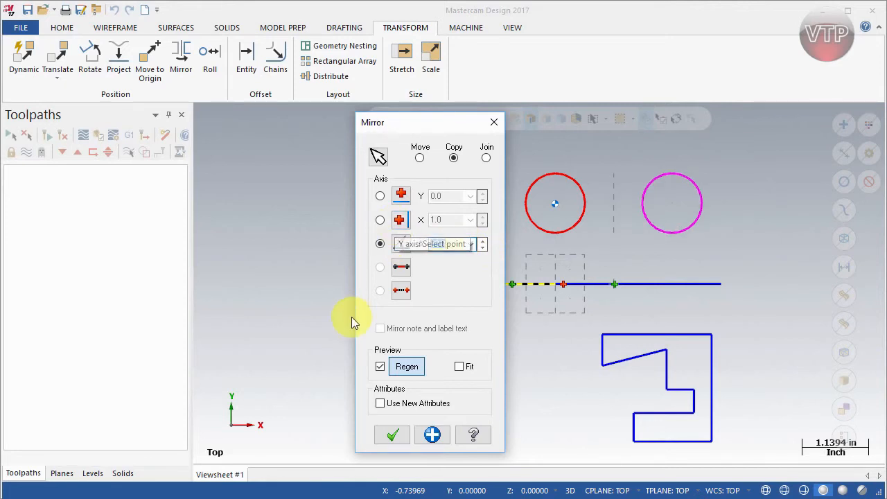
pyautogui.click(380, 244)
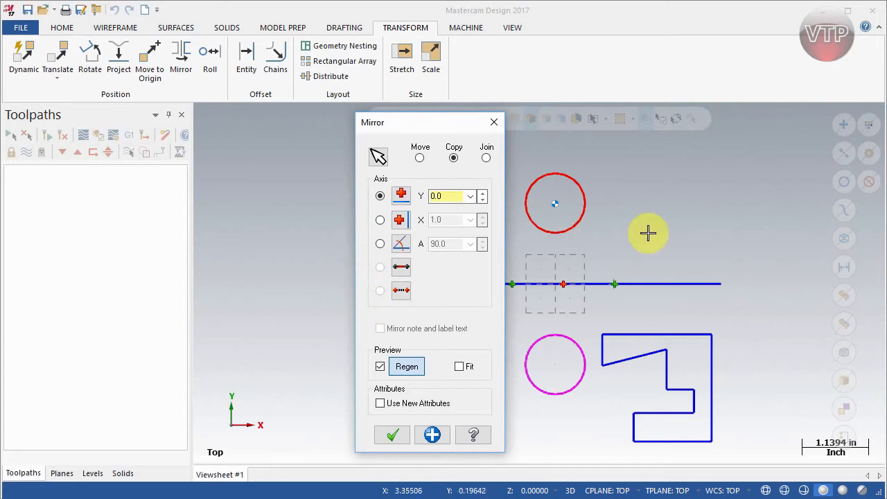
pyautogui.moveTo(429, 130)
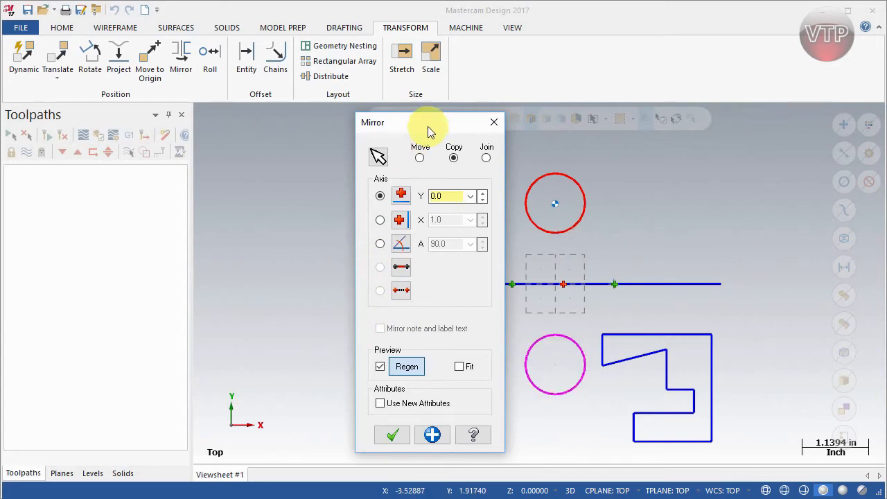
pyautogui.moveTo(430, 122); pyautogui.dragTo(294, 119)
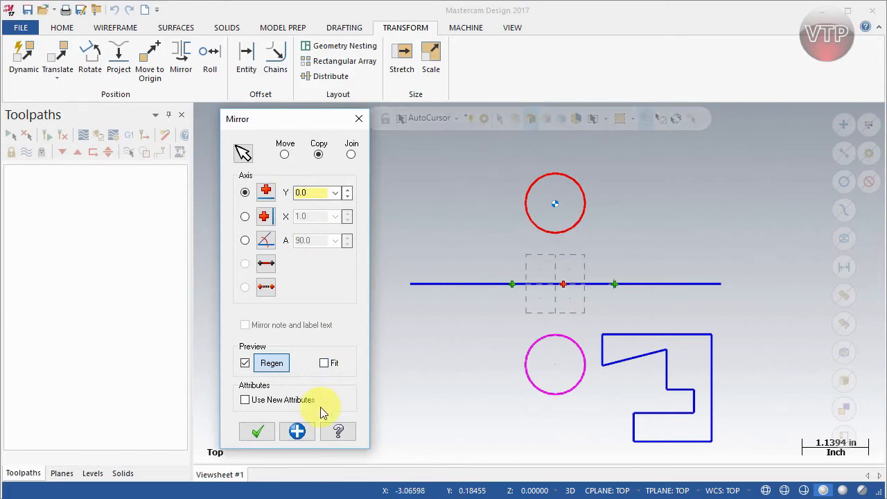
pyautogui.moveTo(303, 409)
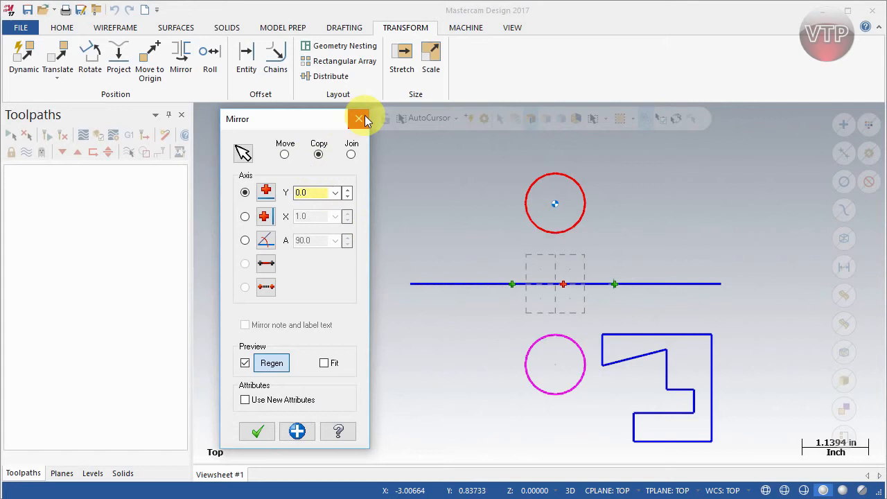
# - Cancel the circle mirror and start a new Mirror on the chained L-shaped profile
pyautogui.click(360, 119)
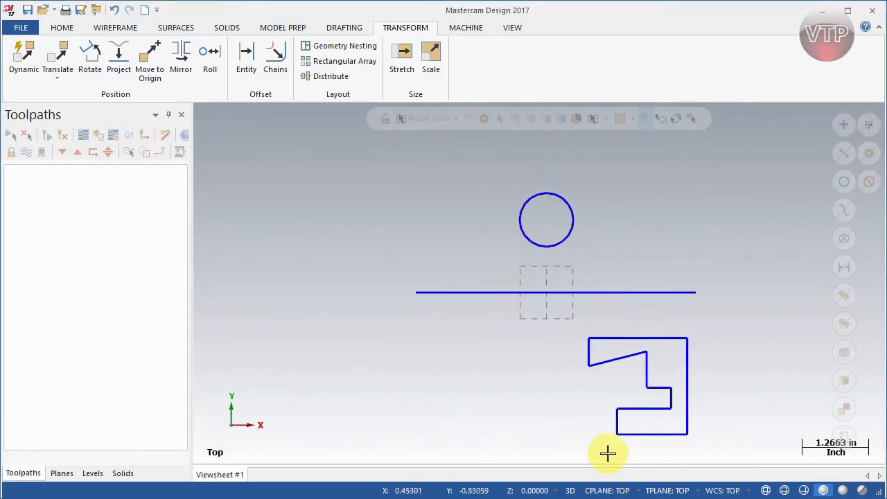
pyautogui.moveTo(180, 58)
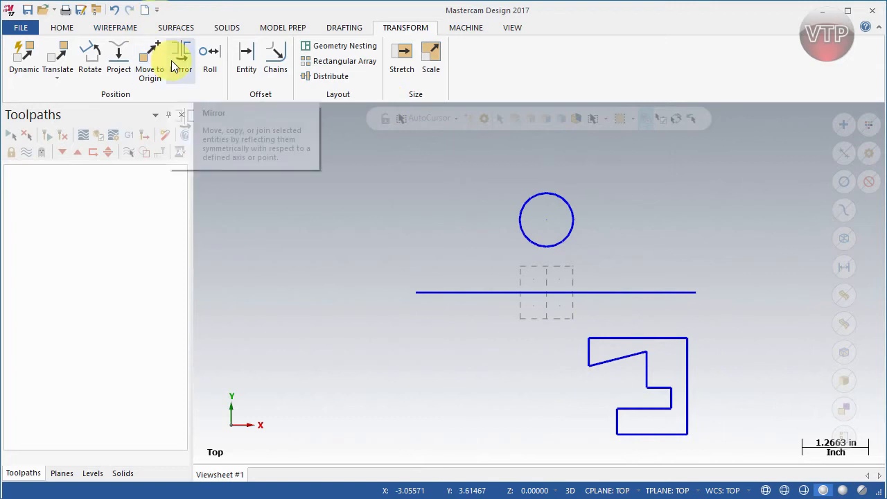
pyautogui.click(181, 59)
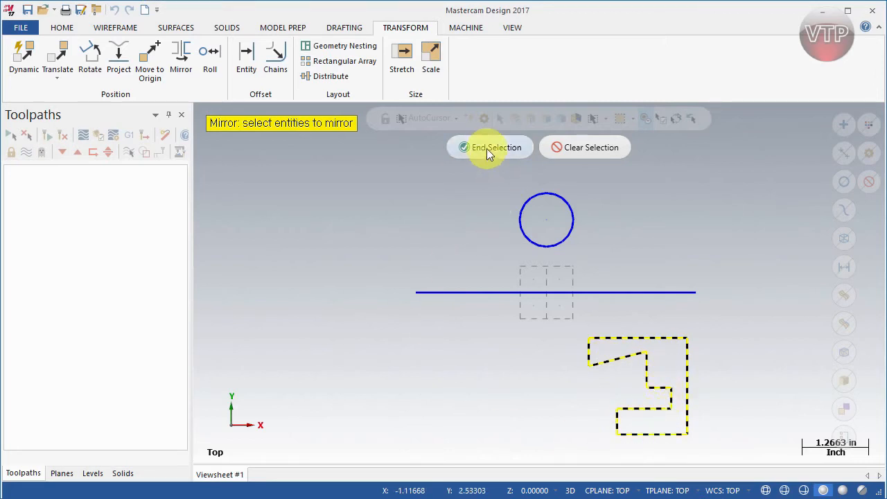
pyautogui.click(491, 147)
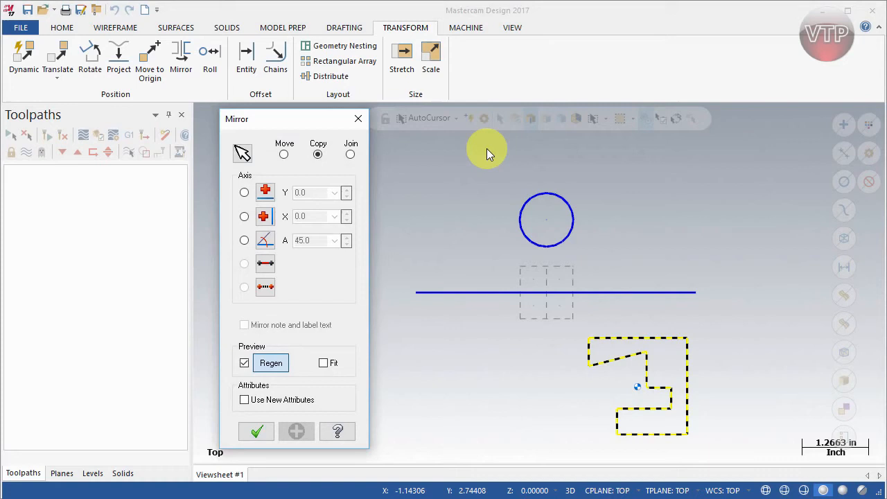
pyautogui.moveTo(593, 375)
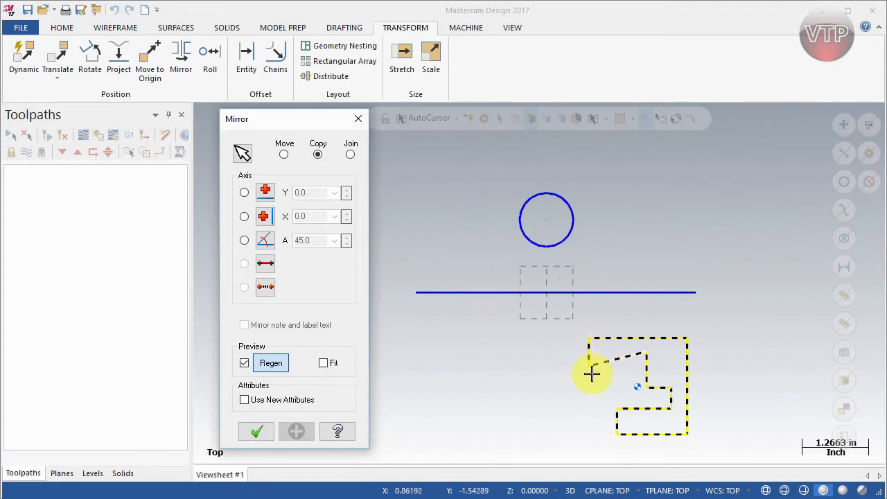
pyautogui.click(244, 217)
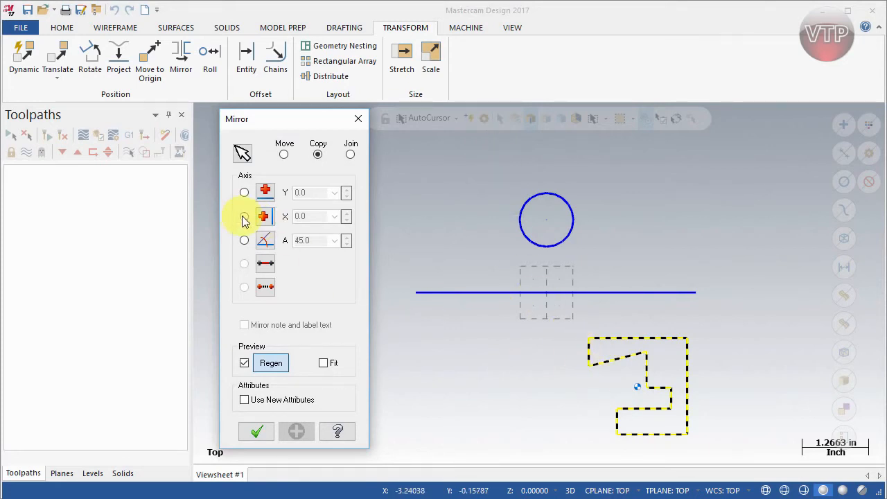
# - Mirror the profile copy about the vertical axis at X 0.0, previewed on the left
pyautogui.click(244, 216)
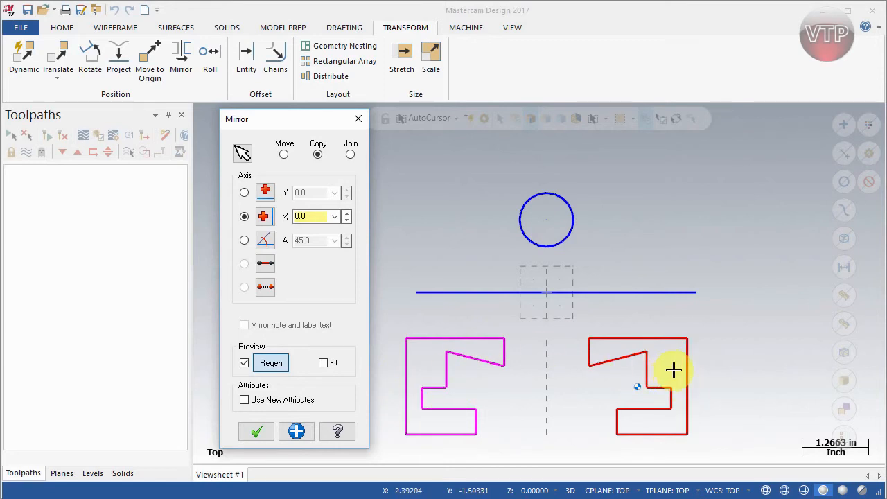
pyautogui.moveTo(375, 355)
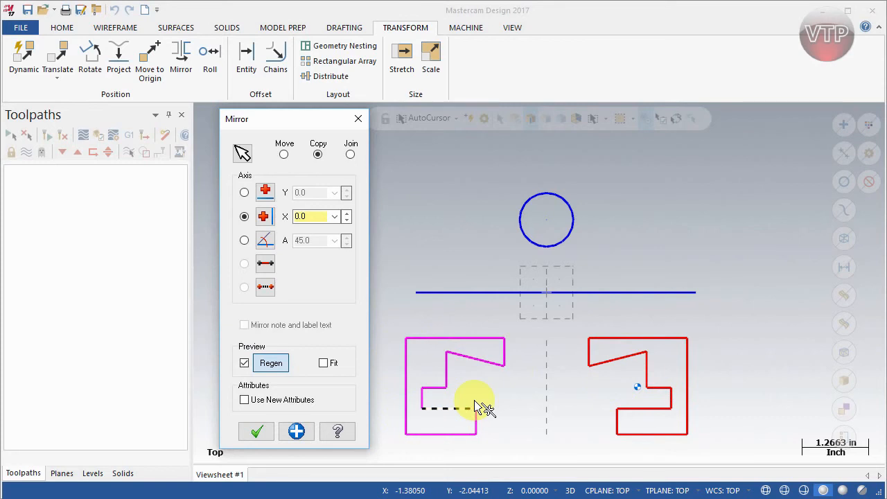
pyautogui.moveTo(486, 414)
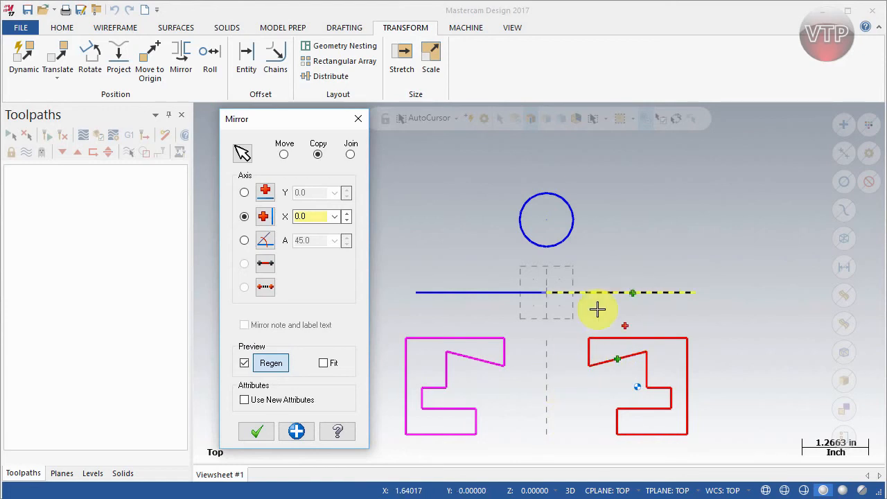
pyautogui.moveTo(551, 402)
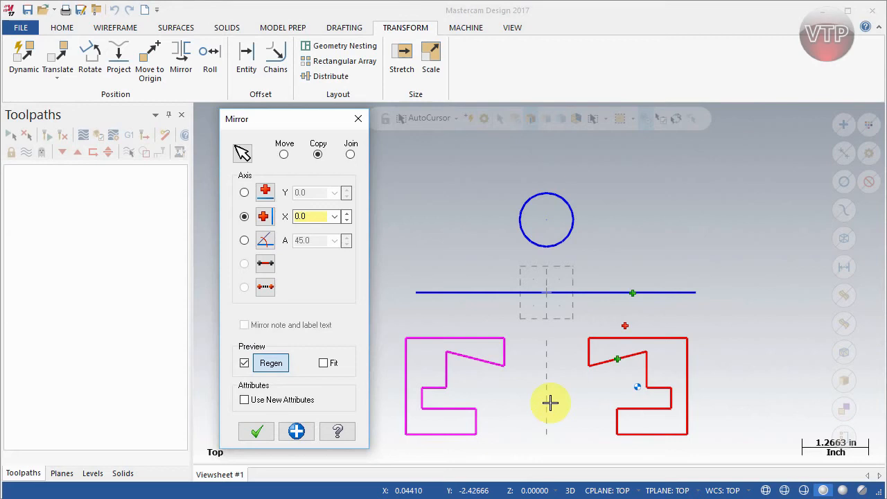
pyautogui.moveTo(655, 331)
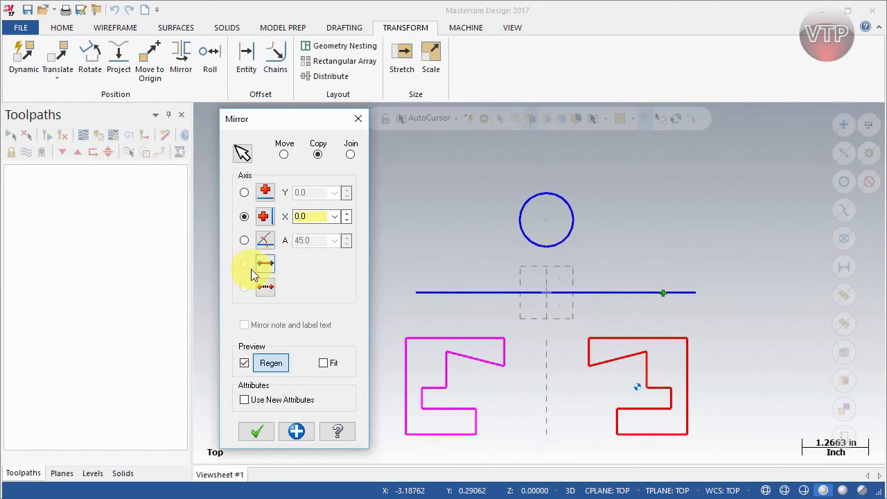
pyautogui.moveTo(270, 287)
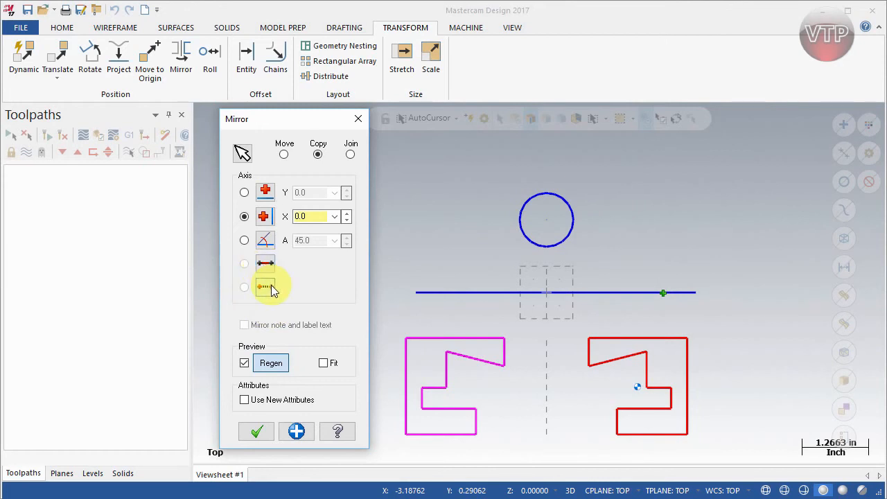
pyautogui.moveTo(266, 263)
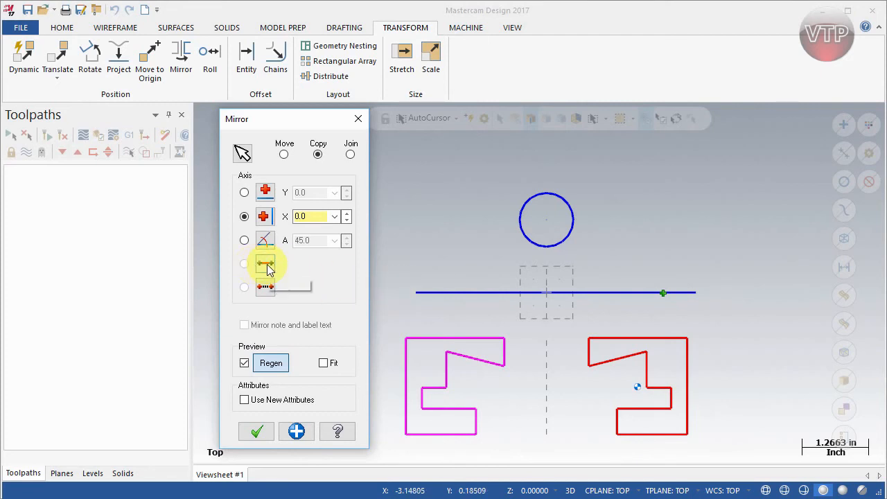
# - Mirror the profile copy about the picked horizontal line, previewed above it
pyautogui.click(244, 263)
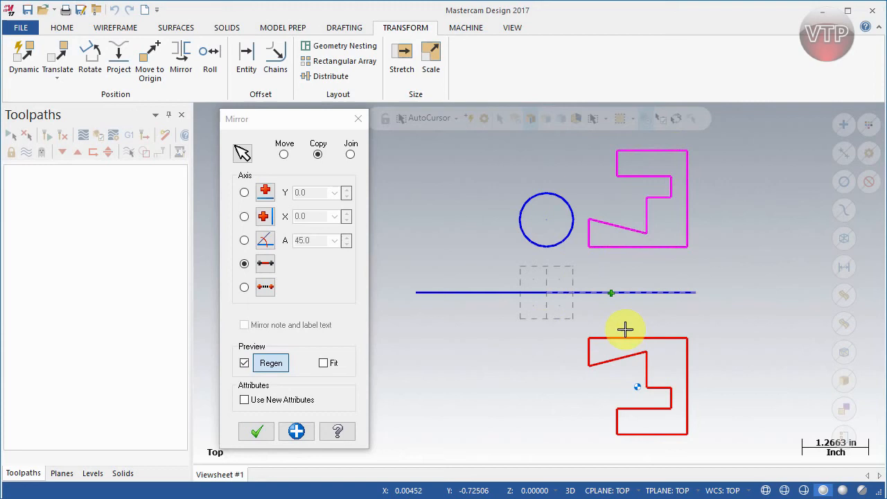
pyautogui.moveTo(477, 266)
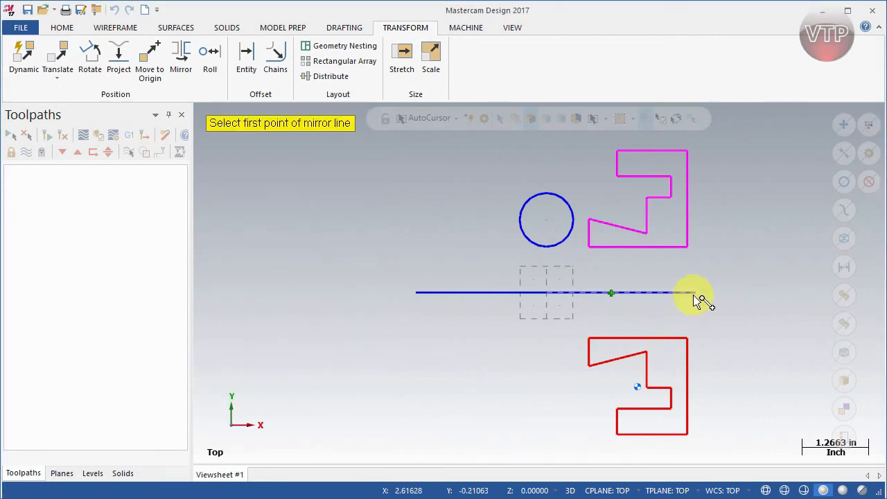
# - Mirror the profile copy about two points picked along the horizontal line
pyautogui.click(696, 292)
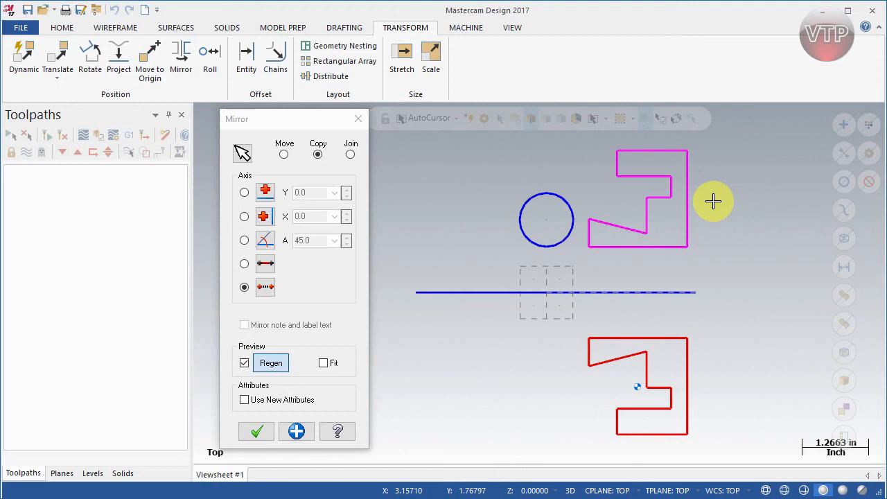
pyautogui.moveTo(425, 255)
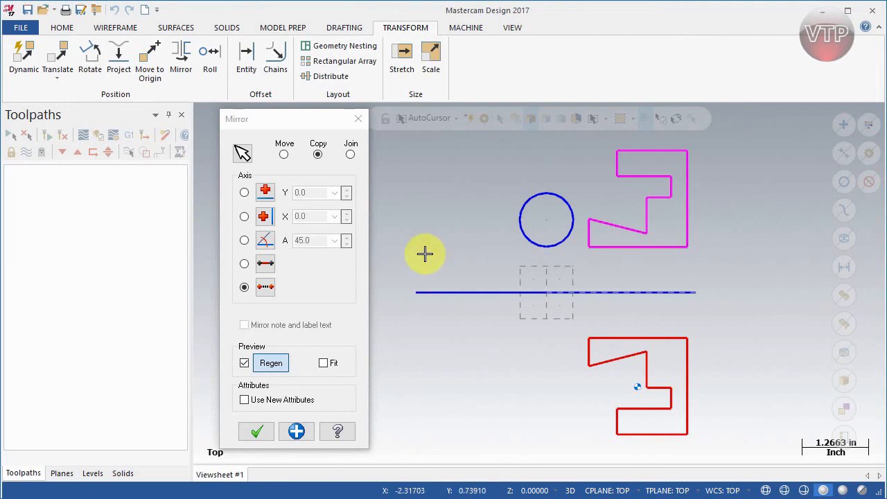